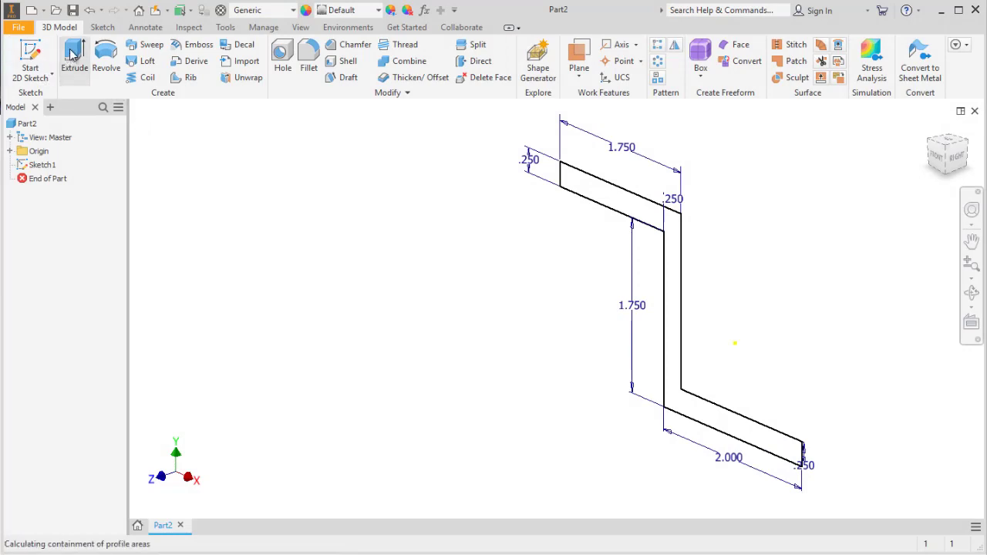
Extrude the Z-shaped profile, then start patterning the hole 8 times over 360 deg
click(73, 55)
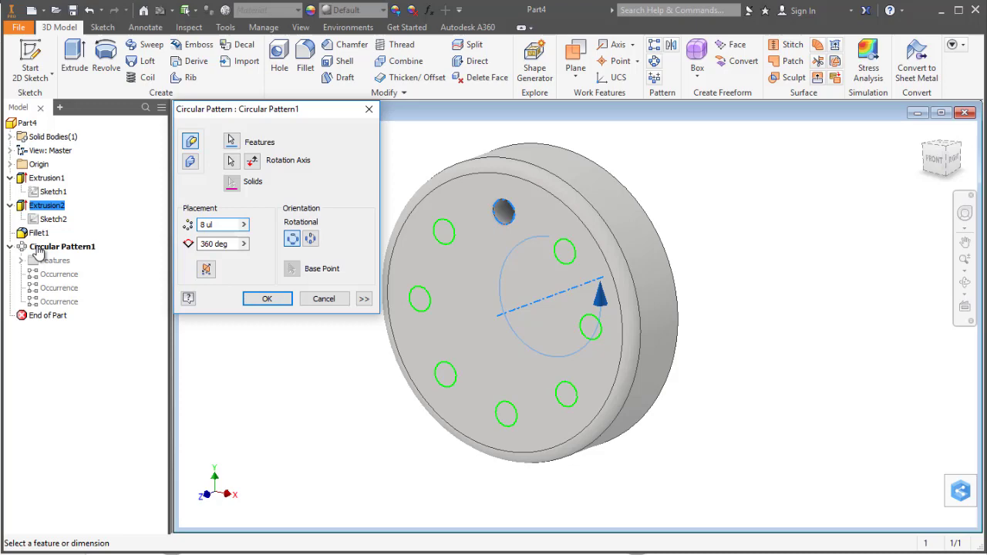
click(267, 298)
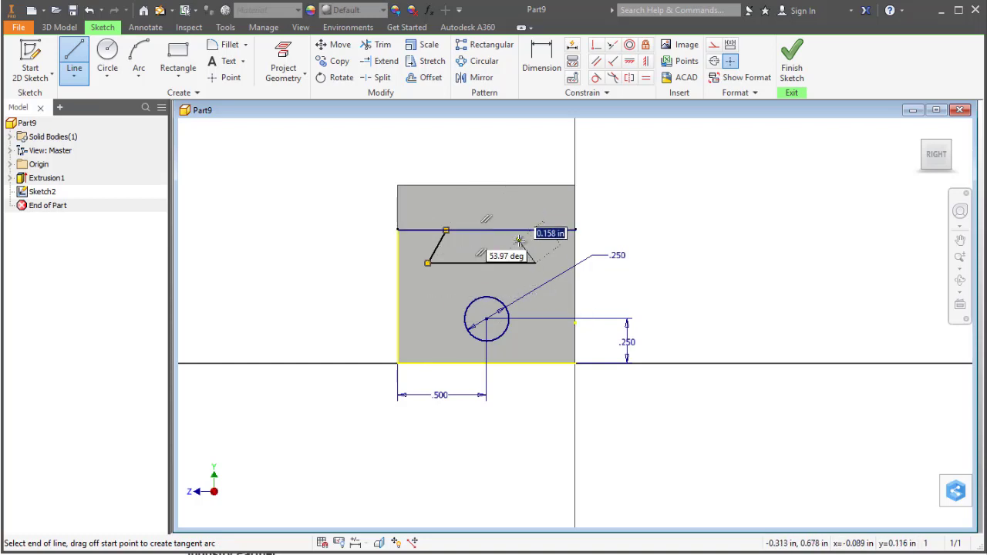
mouse_move(512, 228)
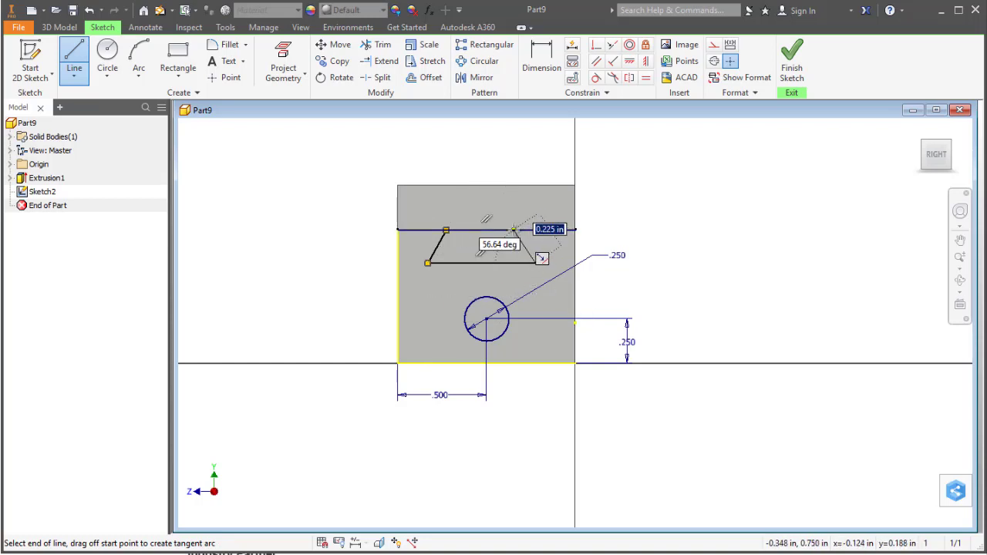
Place the endpoint of the angled line above the circle
click(445, 232)
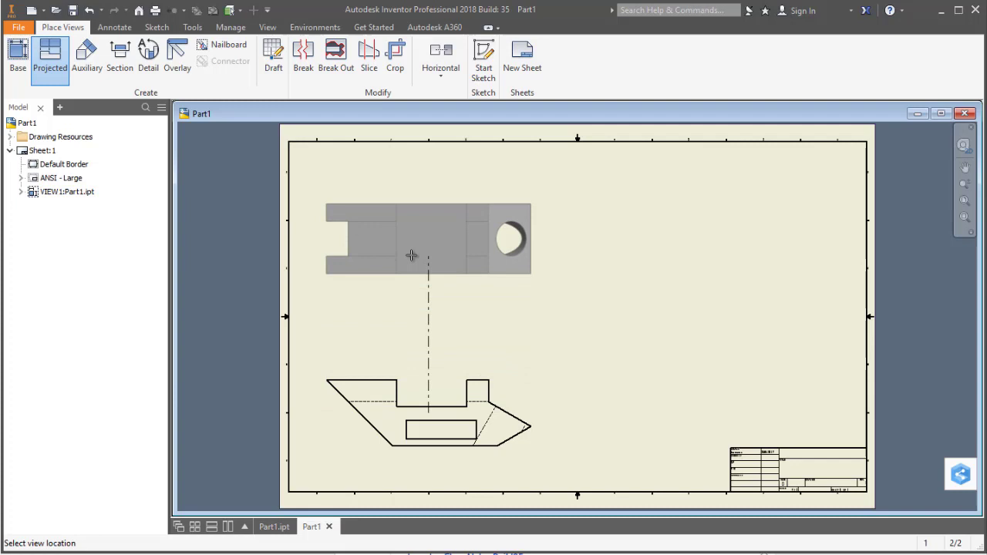
Place the top view above the front view and another beside it, then create them
drag(411, 254, 455, 235)
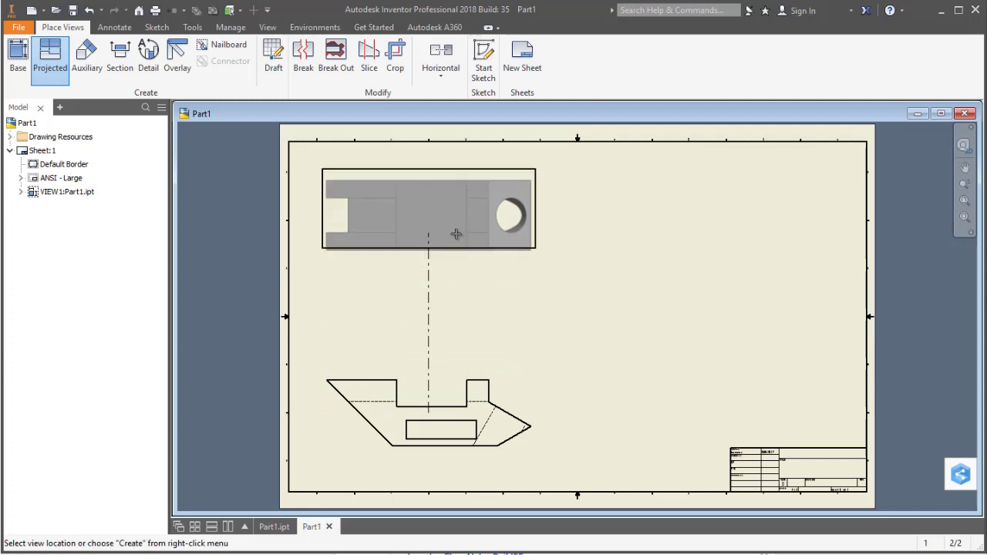
click(738, 258)
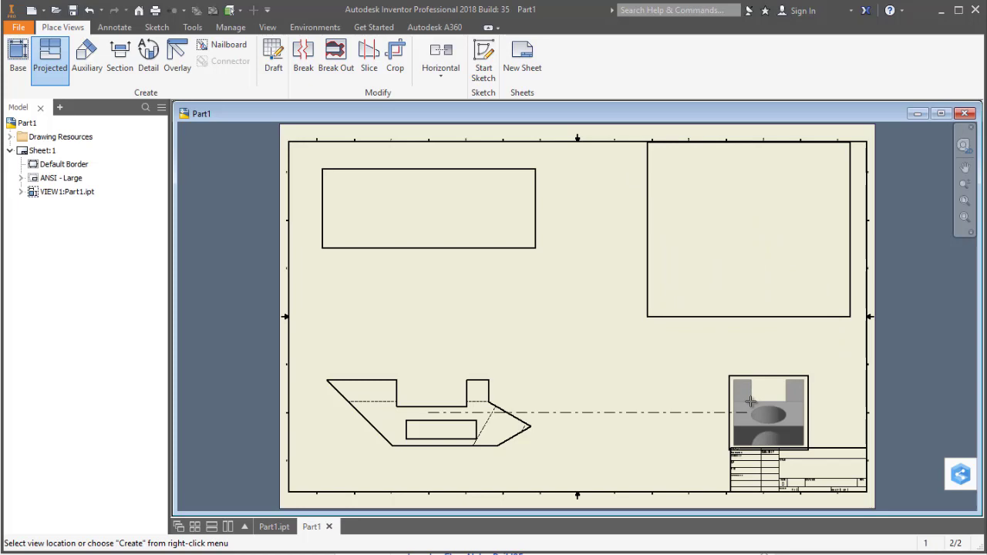
right_click(752, 402)
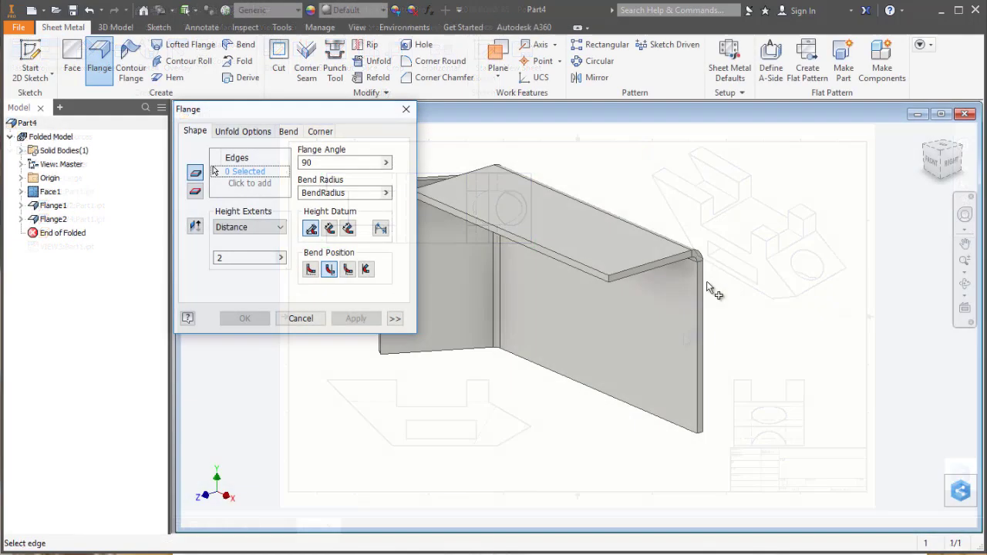
Pick an edge for a new flange, then play the crank angle drive in reverse
click(702, 305)
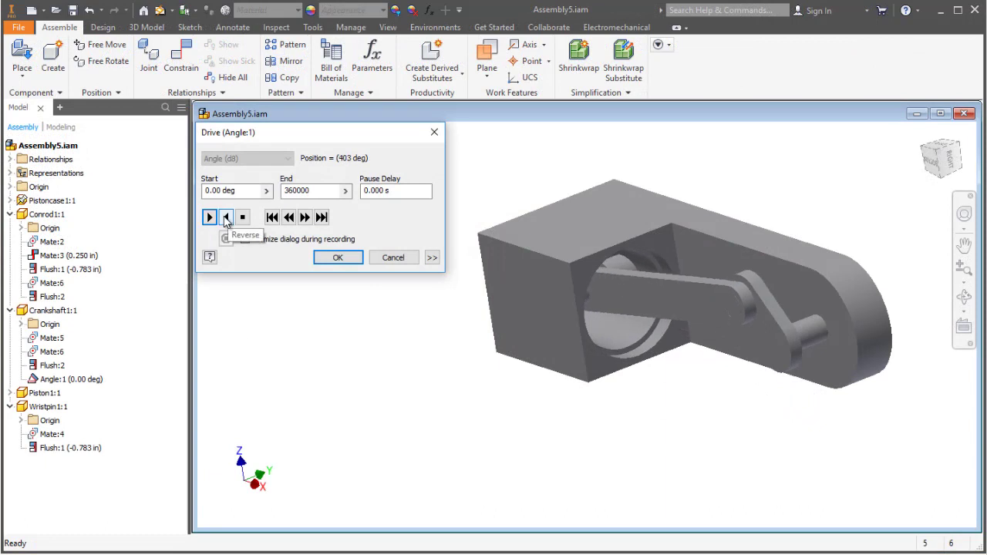
click(226, 217)
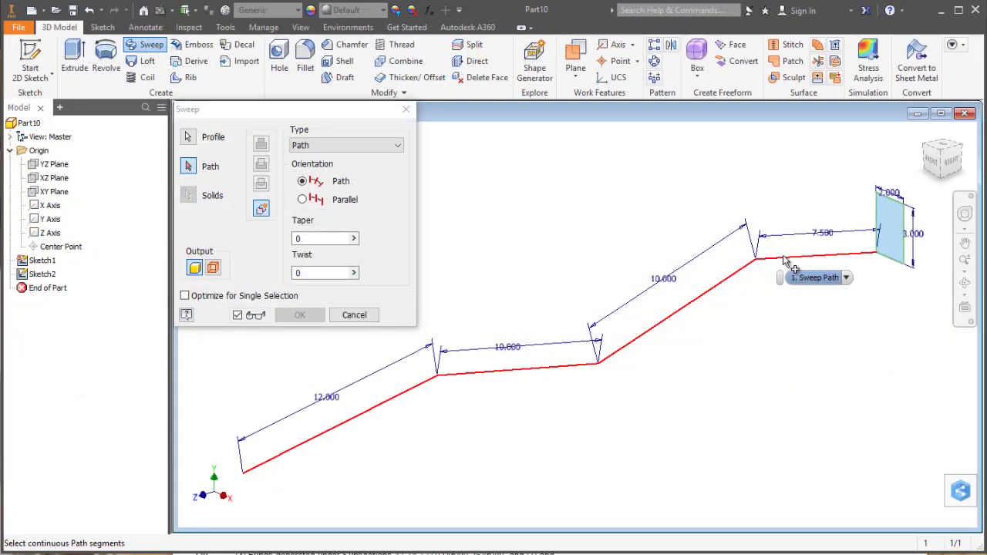
Pick the red polyline sweep path and small circle loft section, then spin the disc cam
click(783, 266)
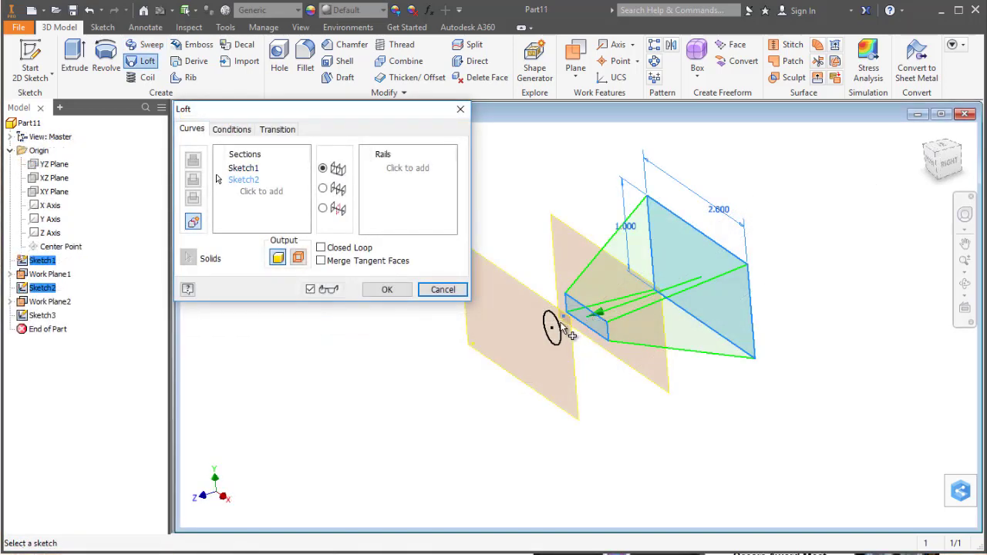
click(552, 326)
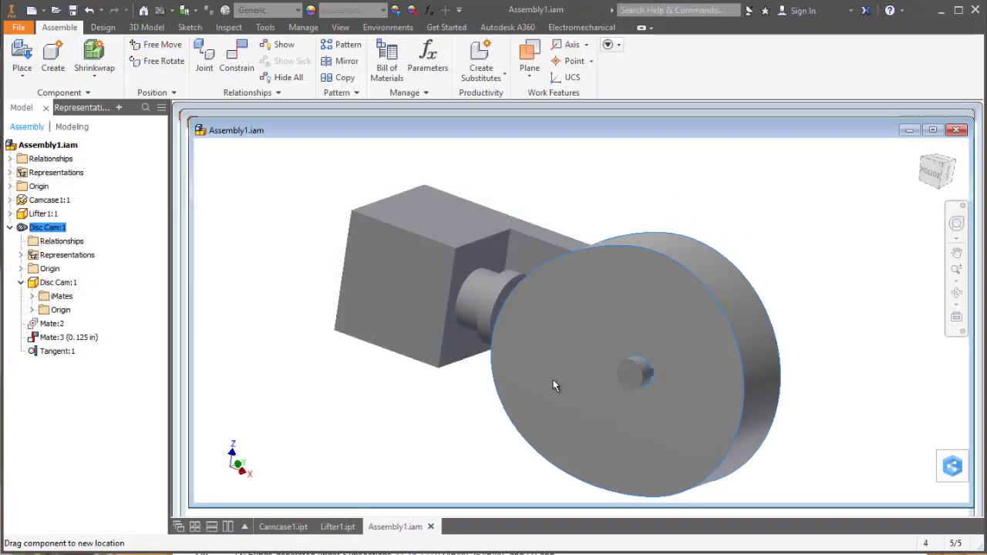
drag(555, 386, 590, 295)
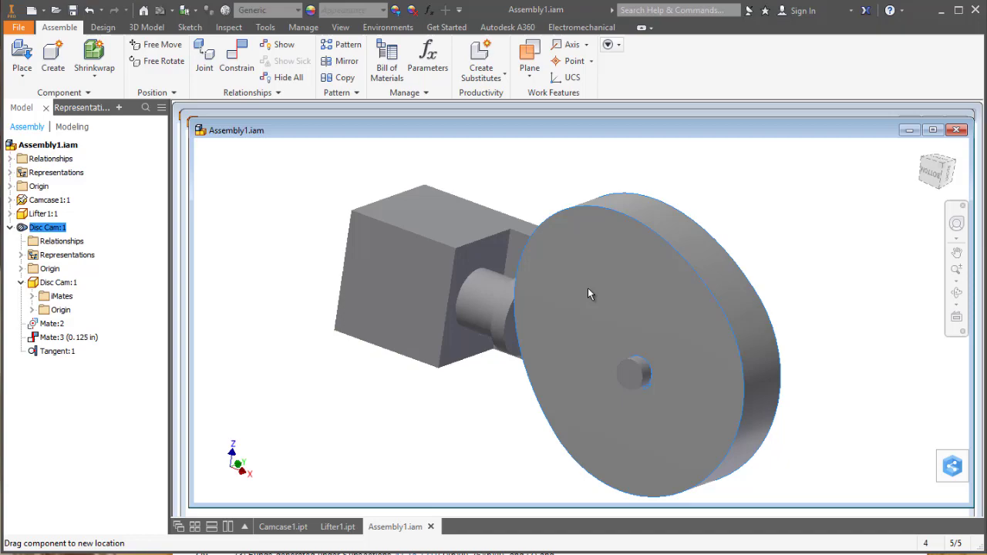